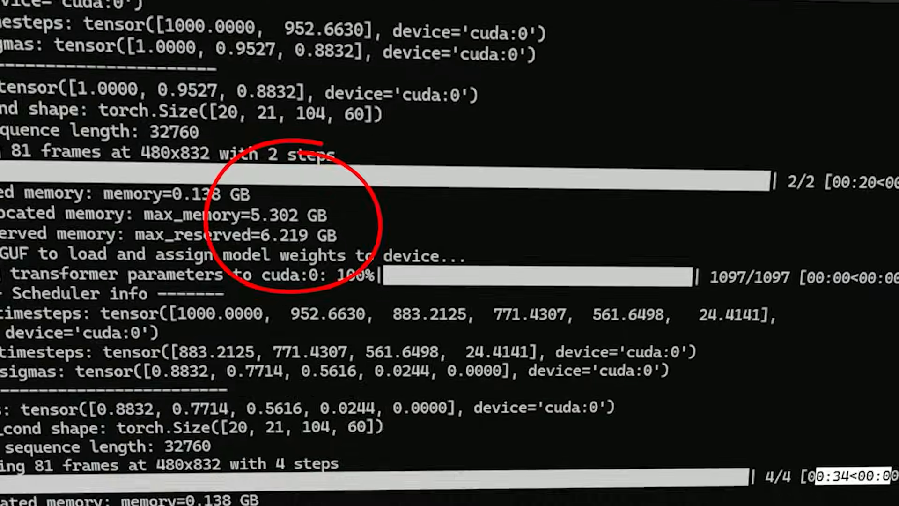
- Review the console render progress and dismiss the WanVideoSampler file-not-found error
scroll(down, 3)
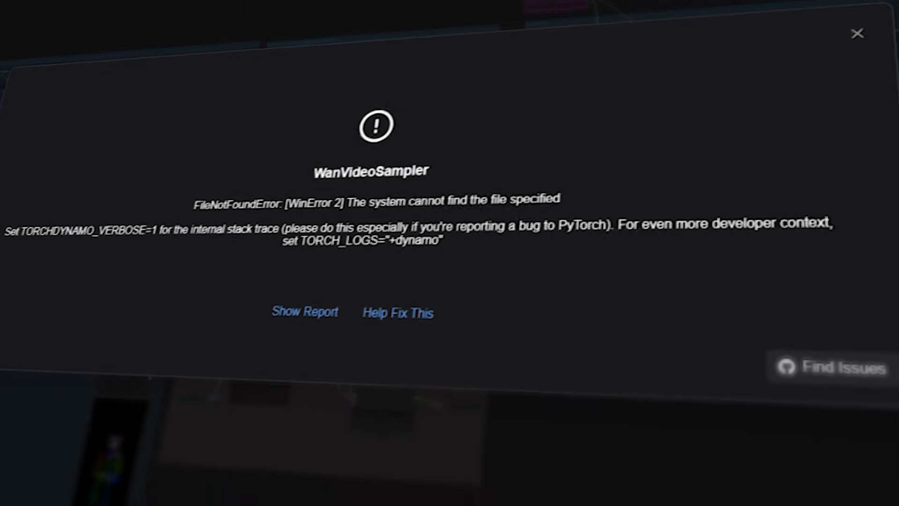
click(857, 33)
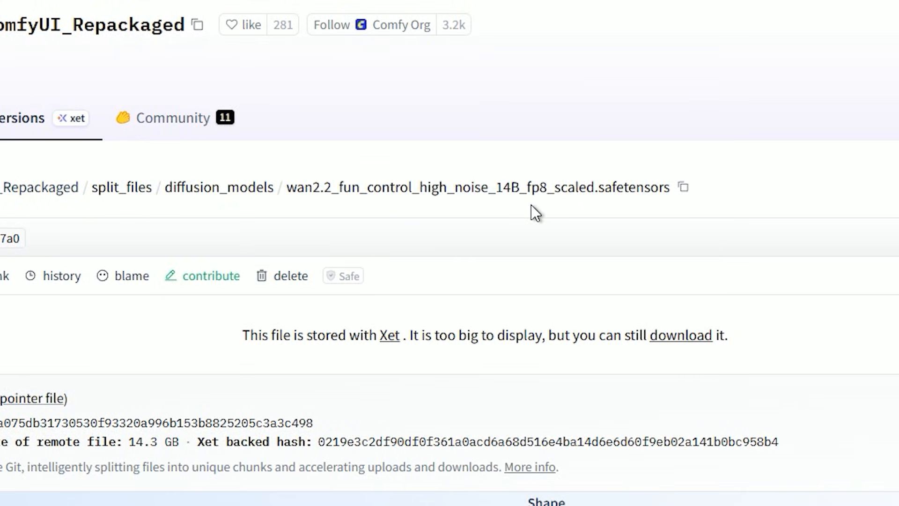
mouse_move(620, 225)
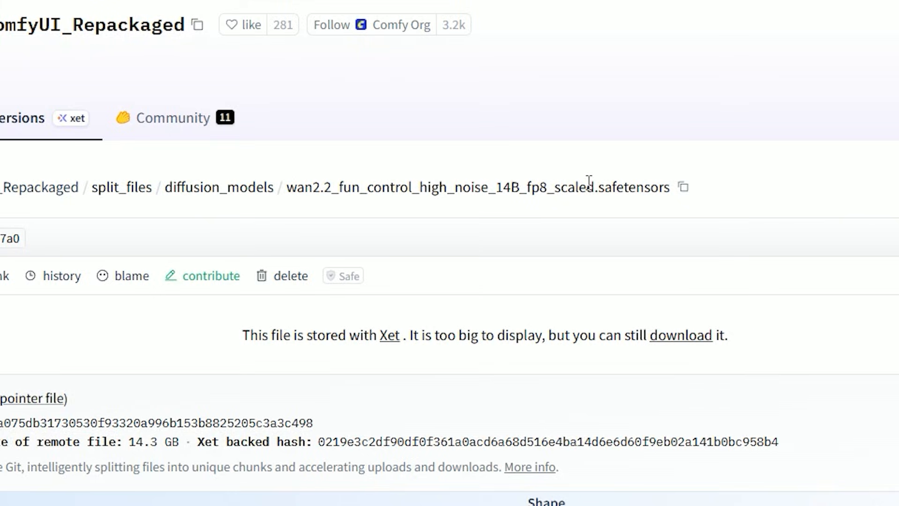
mouse_move(648, 205)
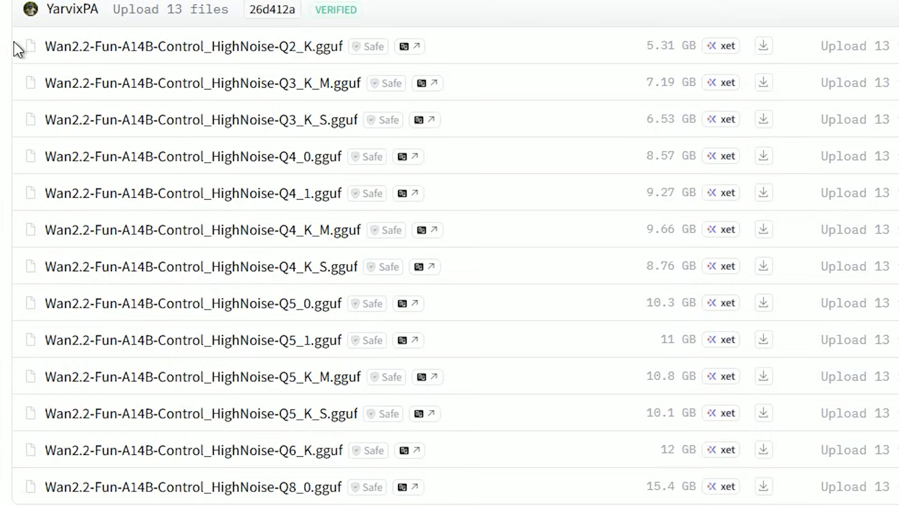
mouse_move(288, 212)
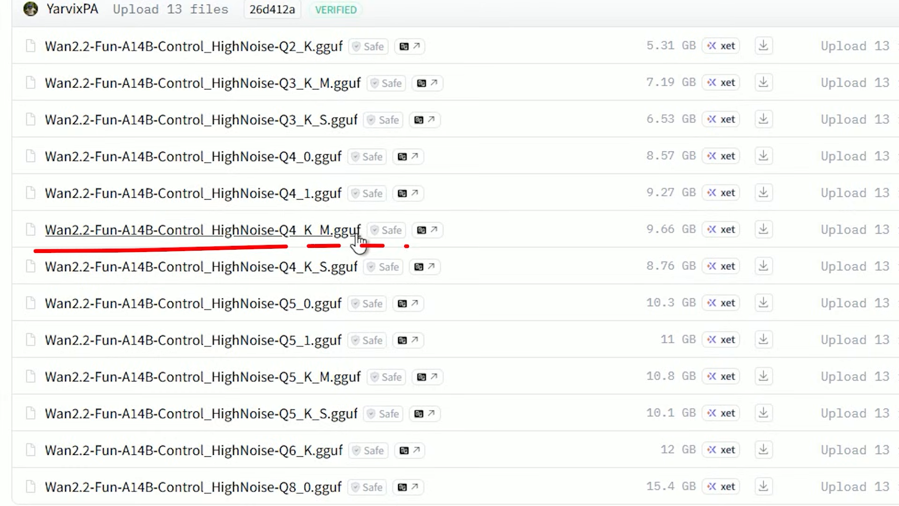
mouse_move(310, 229)
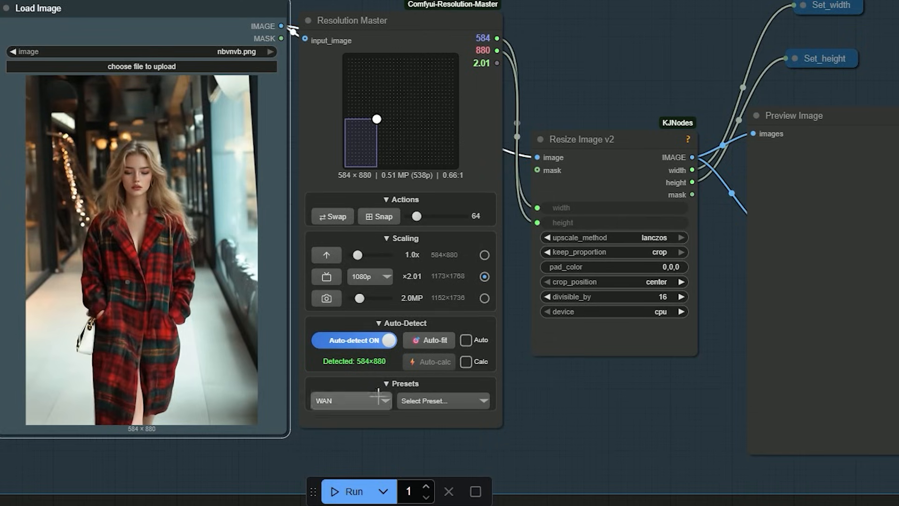
- Try the WAN 16:9 Landscape 832×480 preset, then settle on 3:4 Portrait 624×832
click(350, 400)
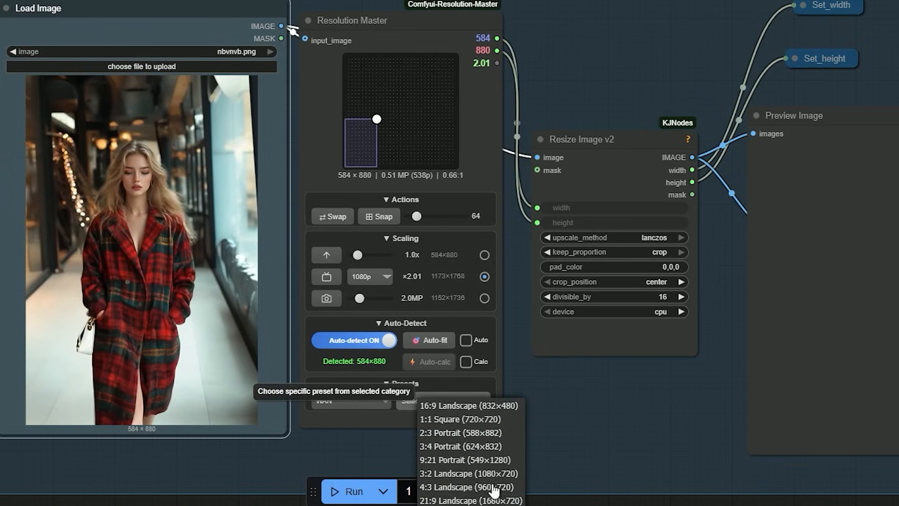
click(466, 406)
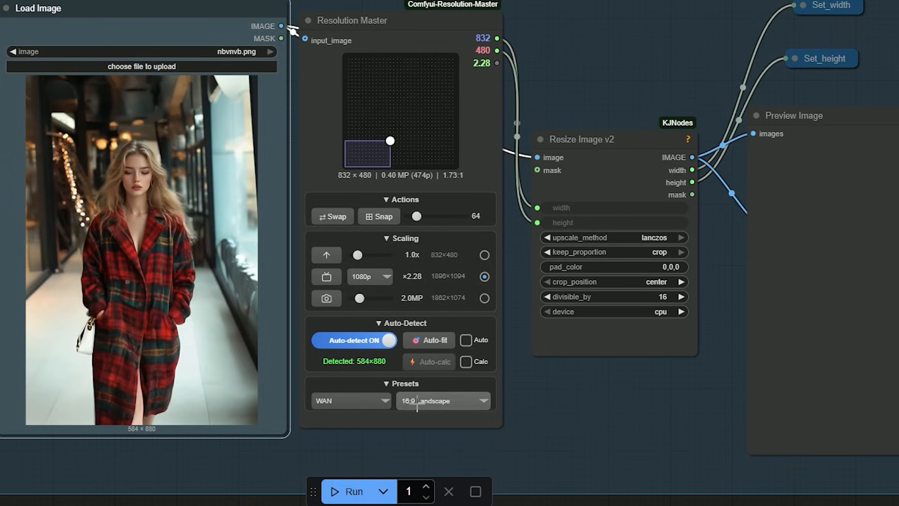
click(442, 400)
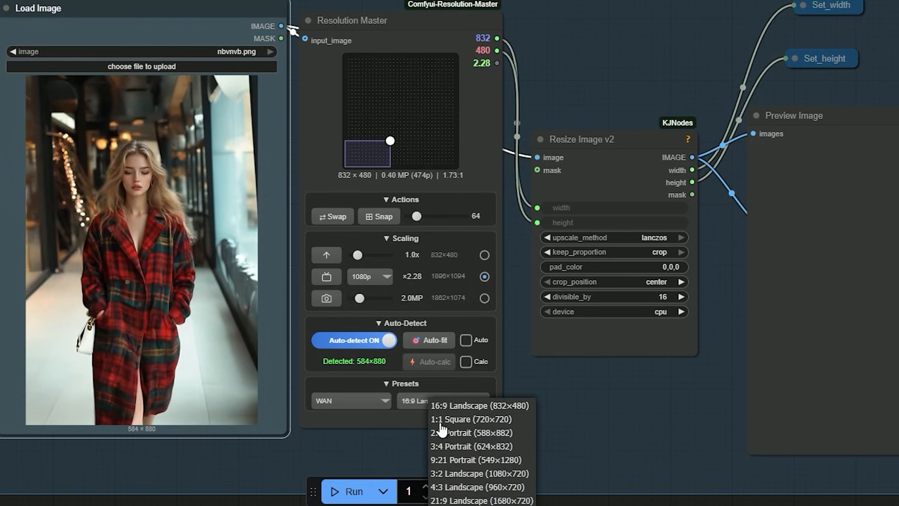
click(471, 446)
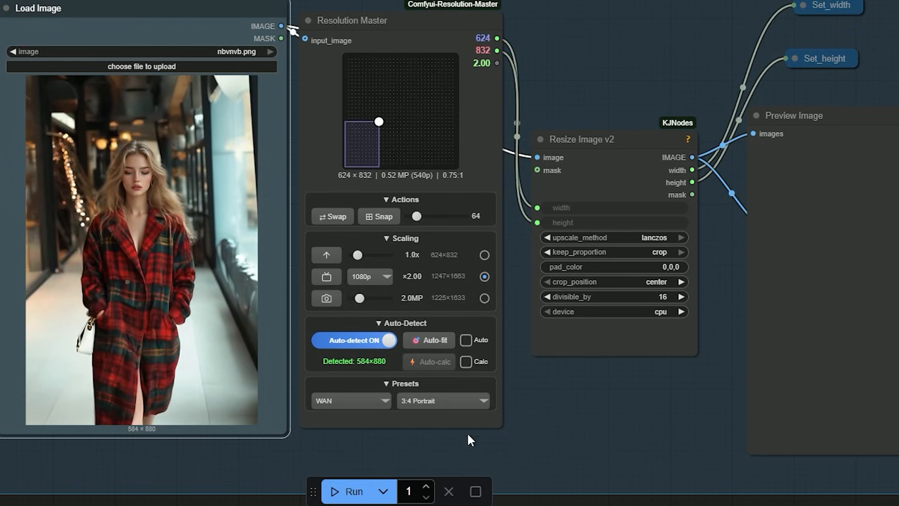
mouse_move(331, 216)
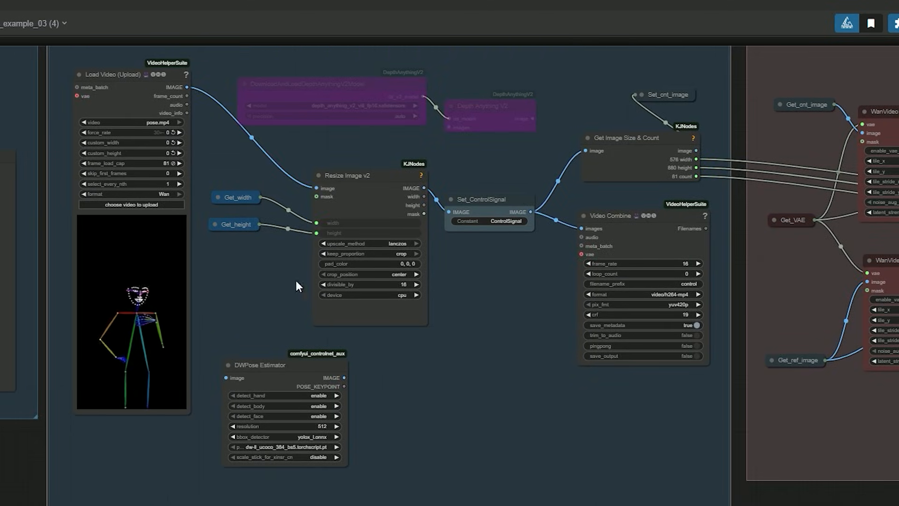
- Load Fun_00004.mp4 as the control video feeding the DWPose Estimator
click(285, 364)
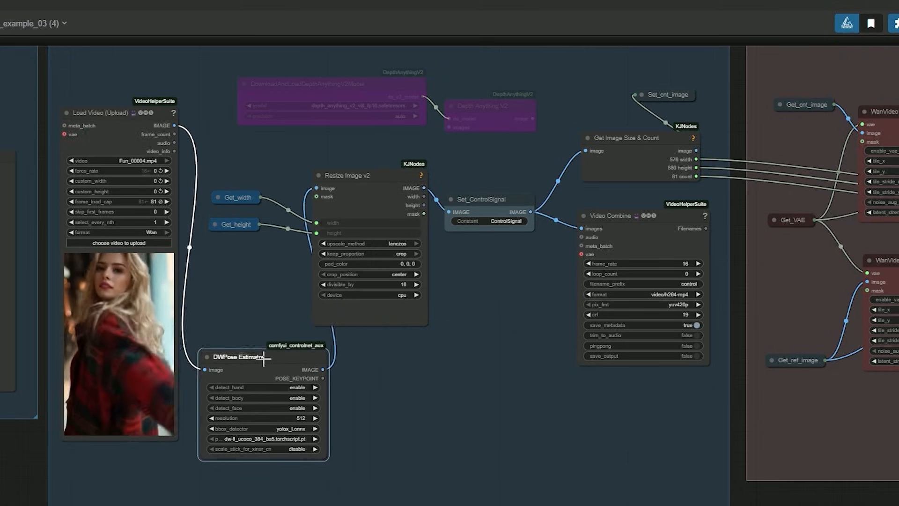
click(241, 355)
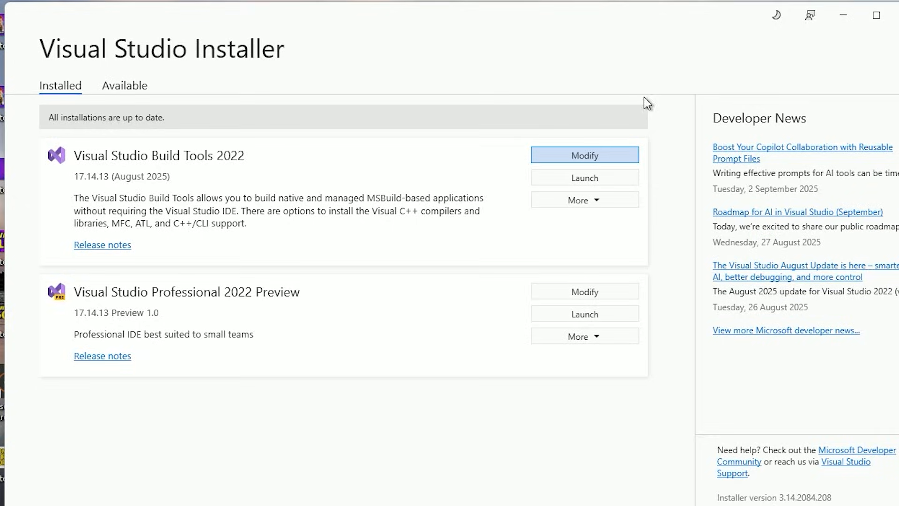
mouse_move(605, 170)
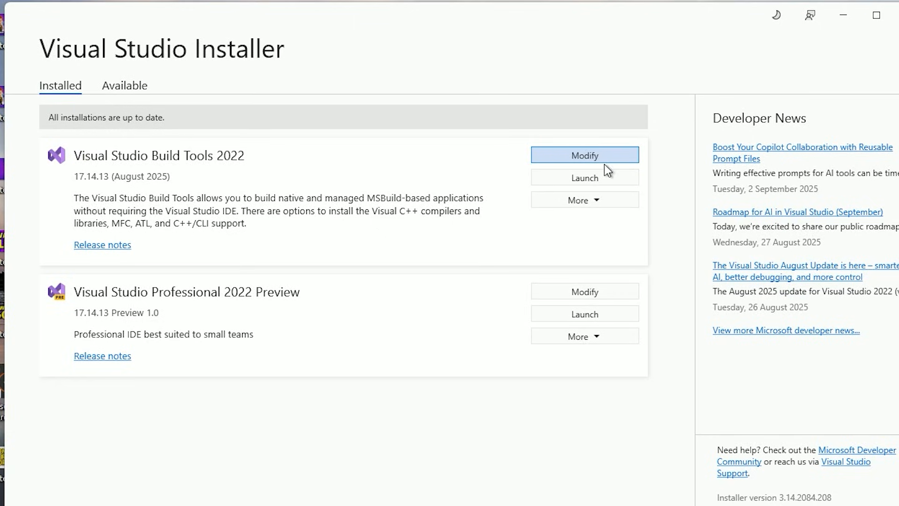
- Modify Build Tools 2022 with the Desktop development with C++ workload checked
click(585, 155)
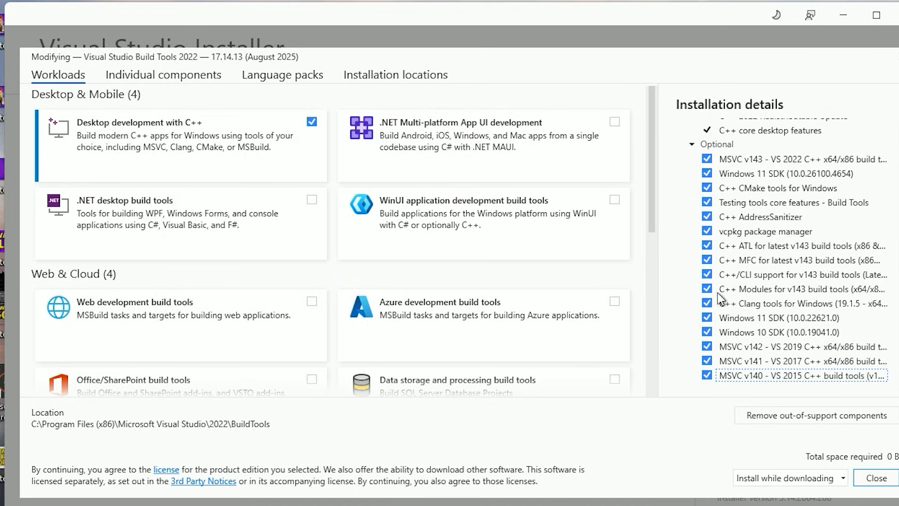
mouse_move(720, 293)
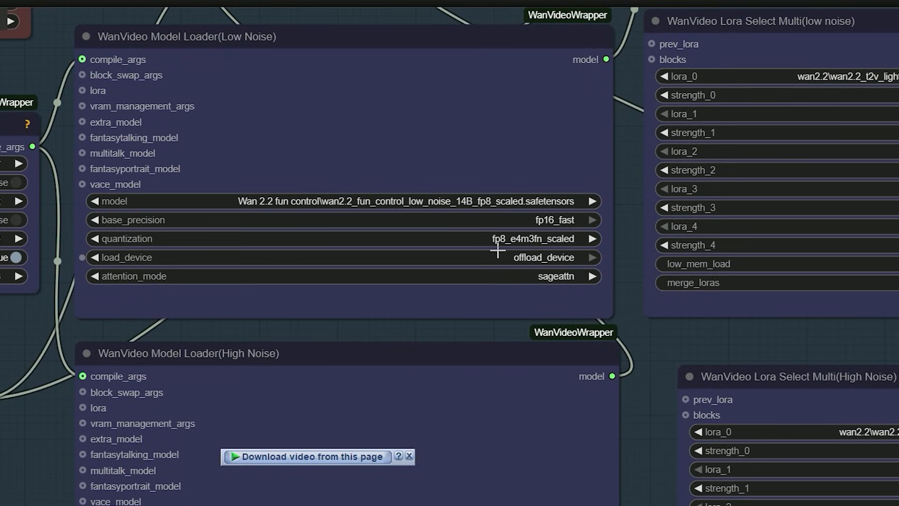
mouse_move(528, 246)
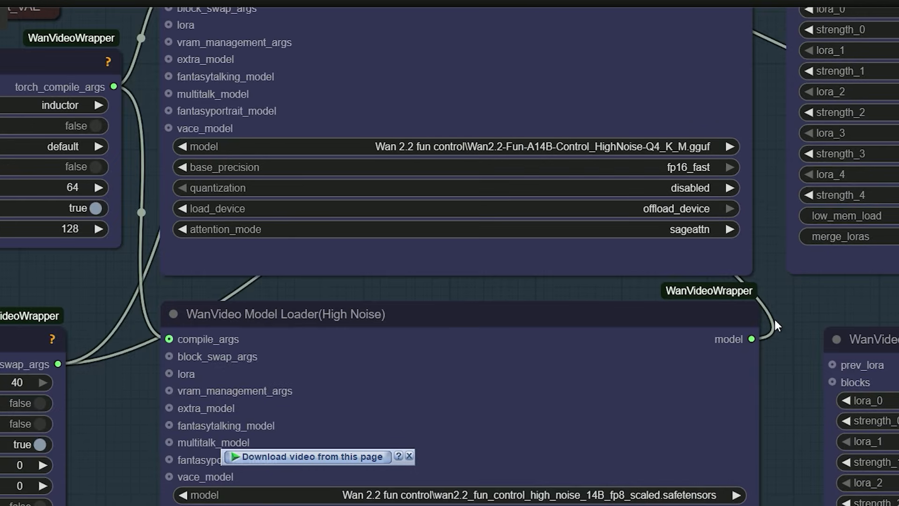
- Set the GGUF model loader's attention mode to sage attention with quantization disabled
click(687, 229)
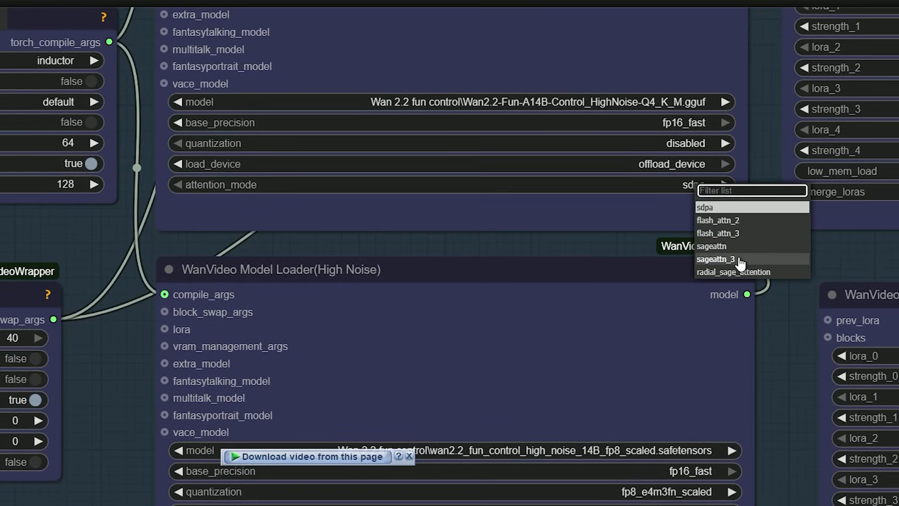
click(712, 247)
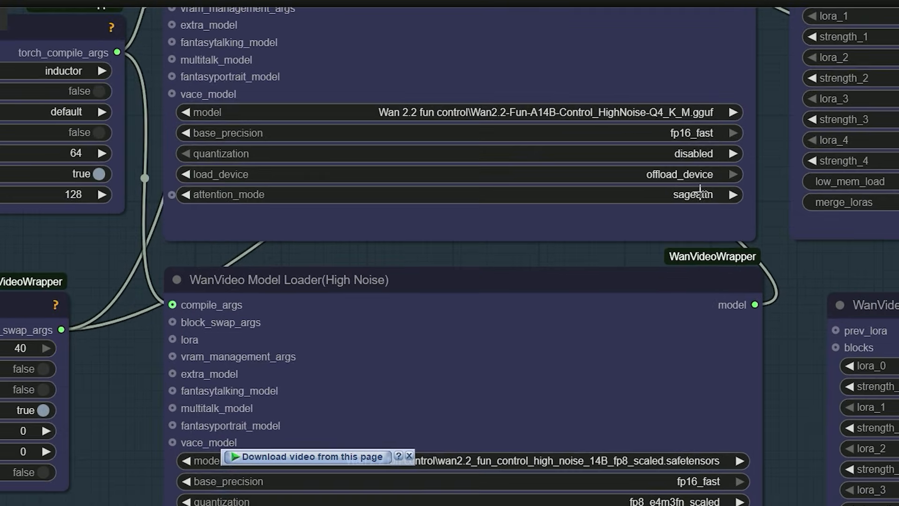
mouse_move(797, 292)
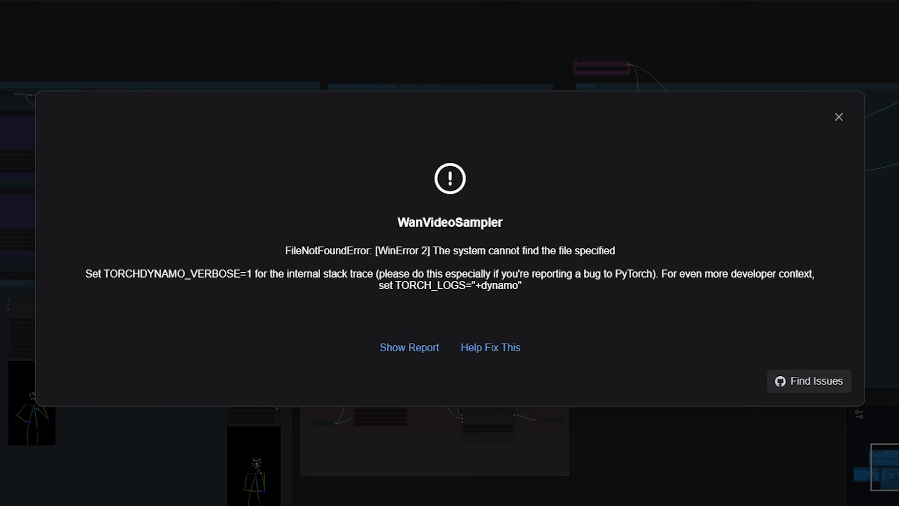
- Dismiss the repeated WanVideoSampler file-not-found error
click(837, 117)
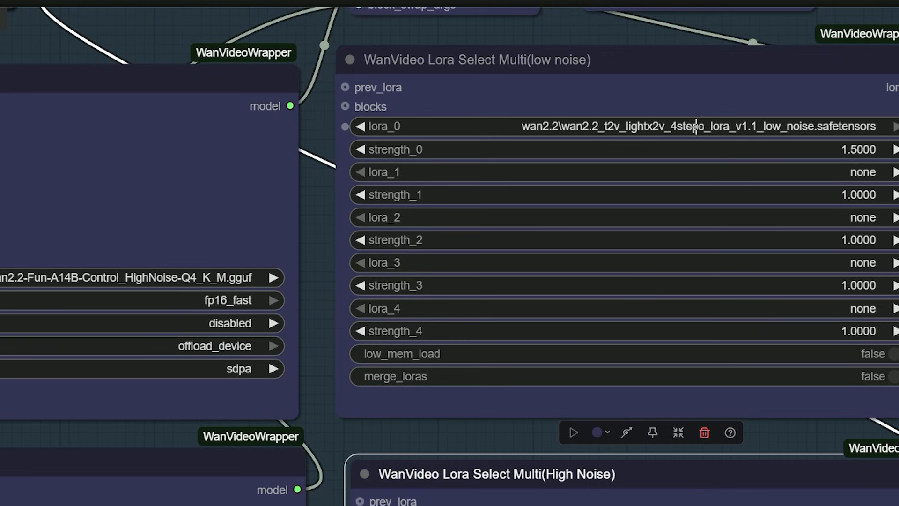
scroll(down, 3)
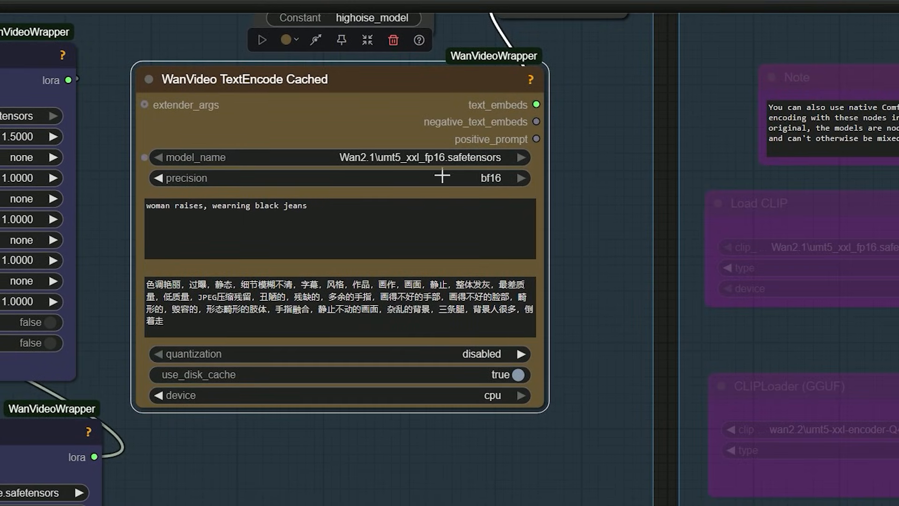
mouse_move(442, 327)
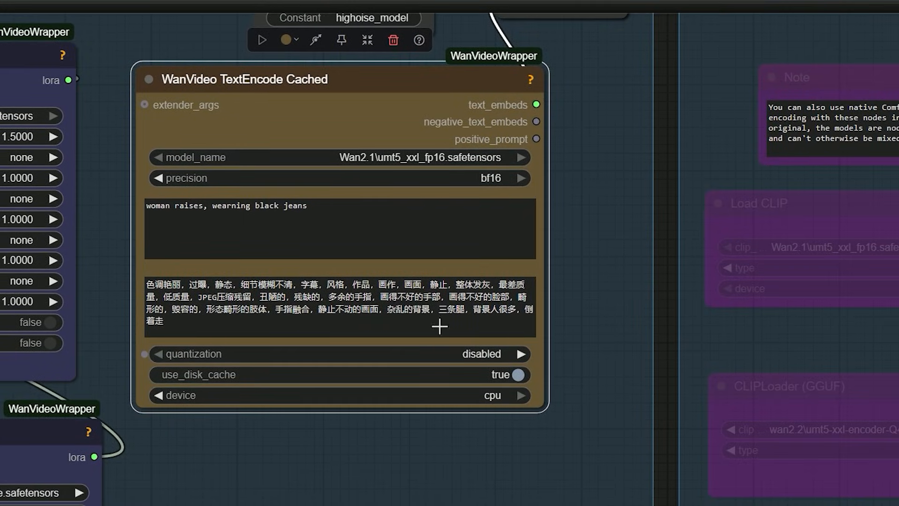
mouse_move(302, 92)
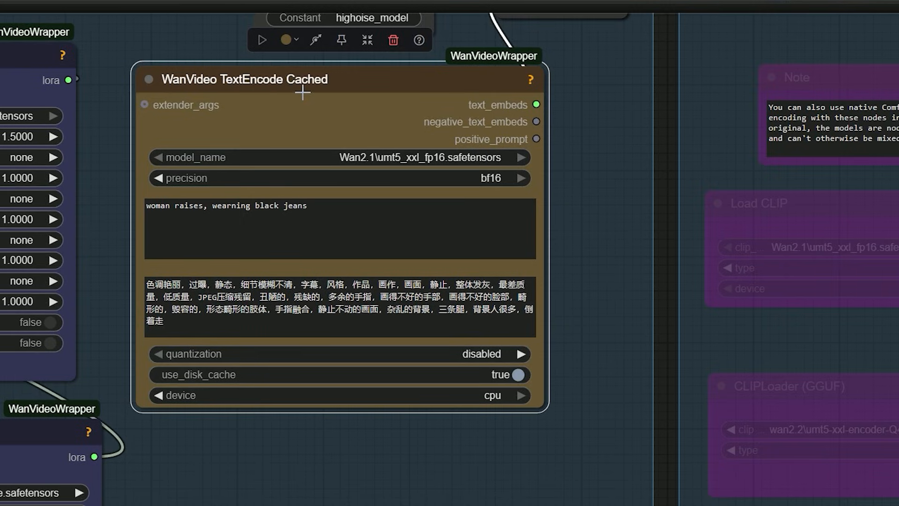
click(338, 395)
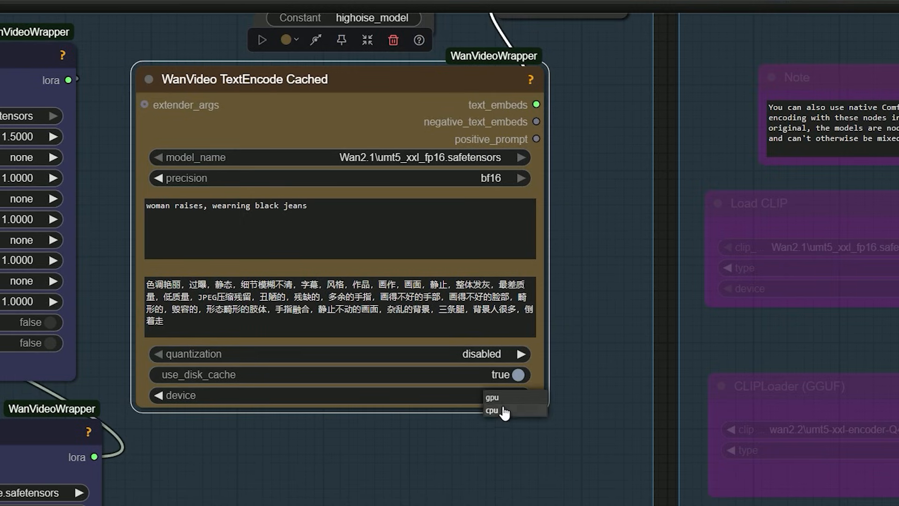
click(491, 410)
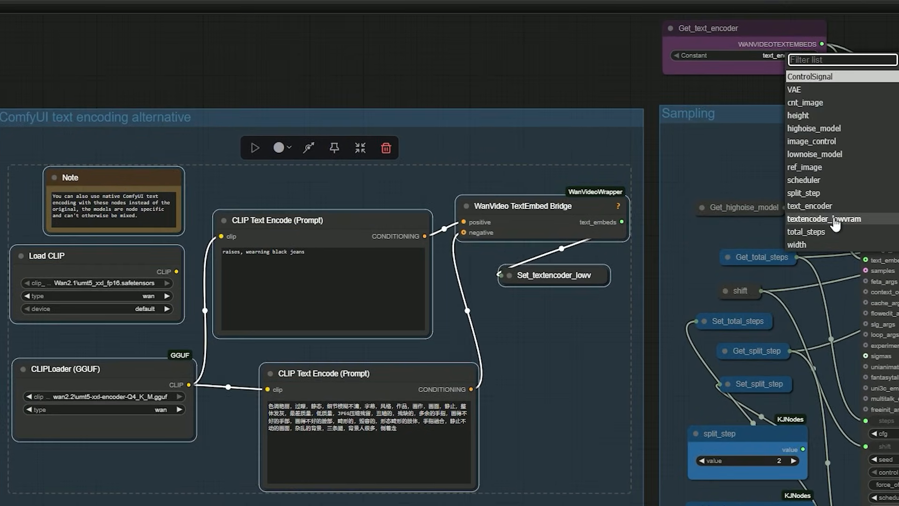
- Switch the Get_text_encoder node to the textencoder_lowvram constant
click(820, 219)
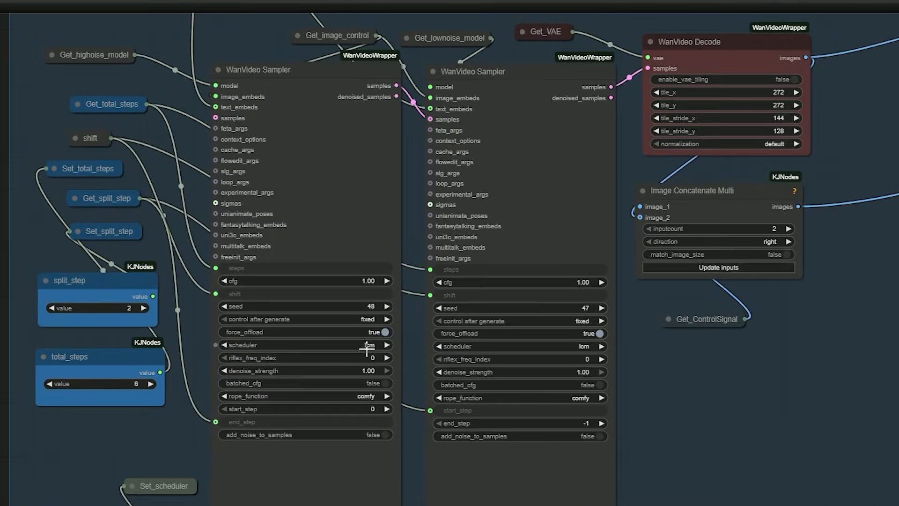
- Set the first sampler's scheduler to dpm++_sde and the second to lcm
click(304, 344)
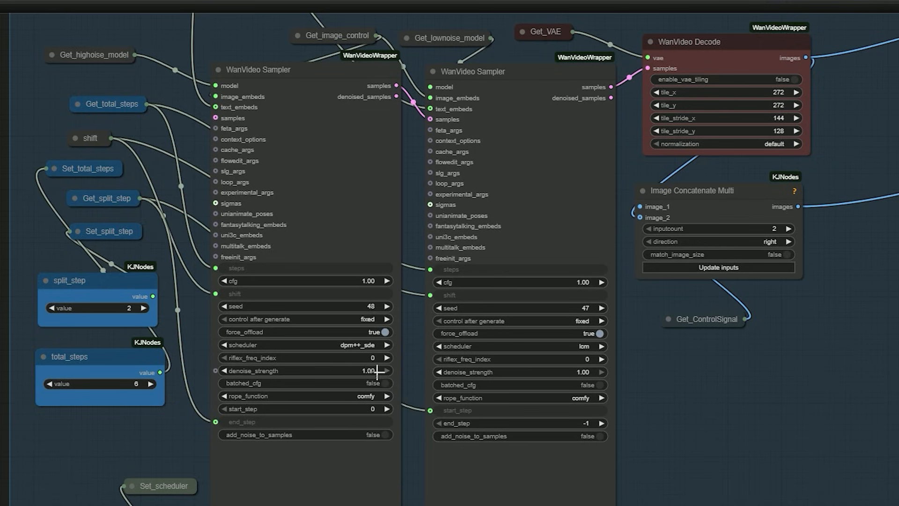
mouse_move(616, 367)
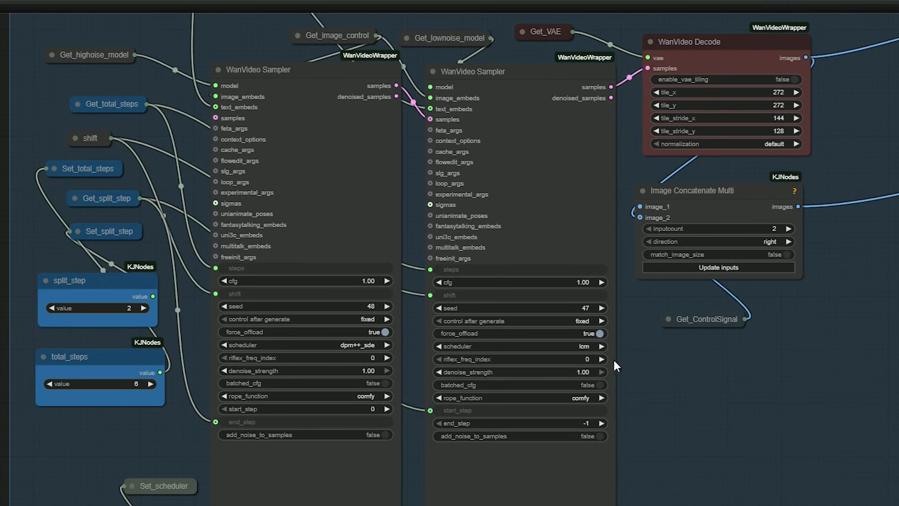
click(519, 345)
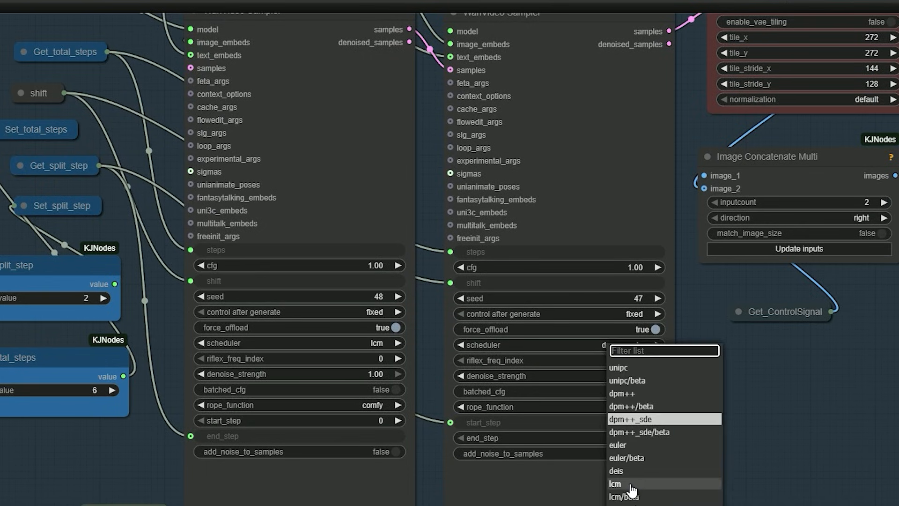
click(615, 484)
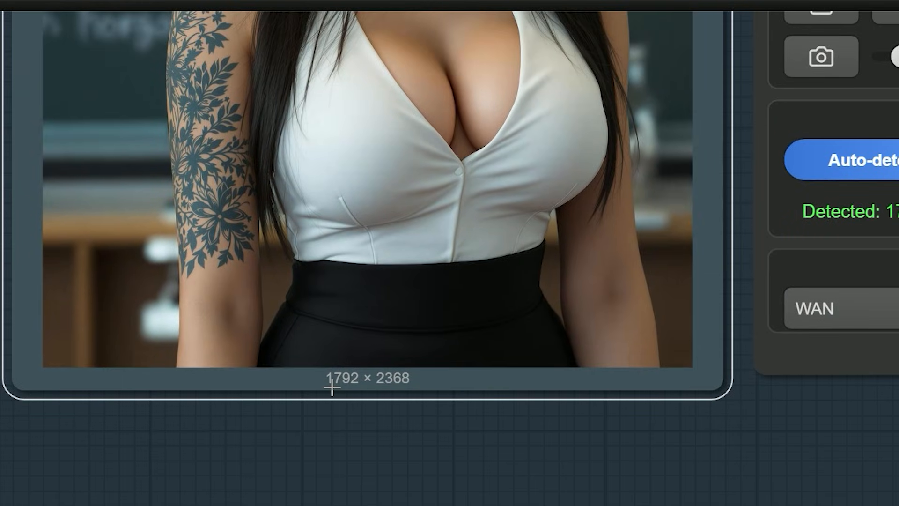
mouse_move(372, 385)
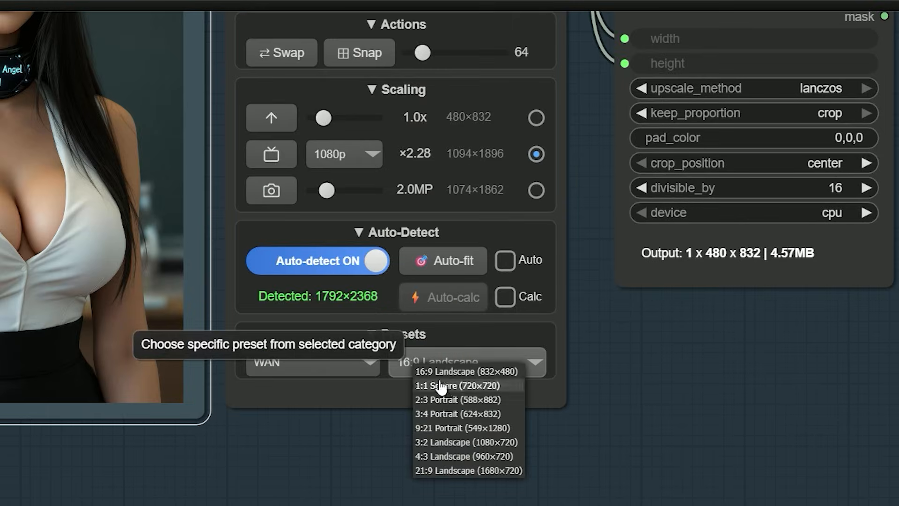
- Choose a WAN resolution preset for the 1792×2368 reference image output
click(458, 371)
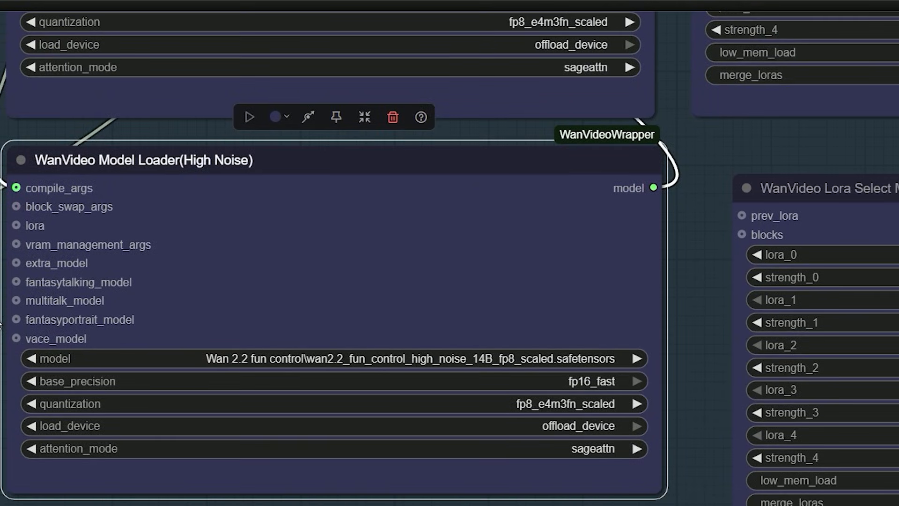
mouse_move(429, 450)
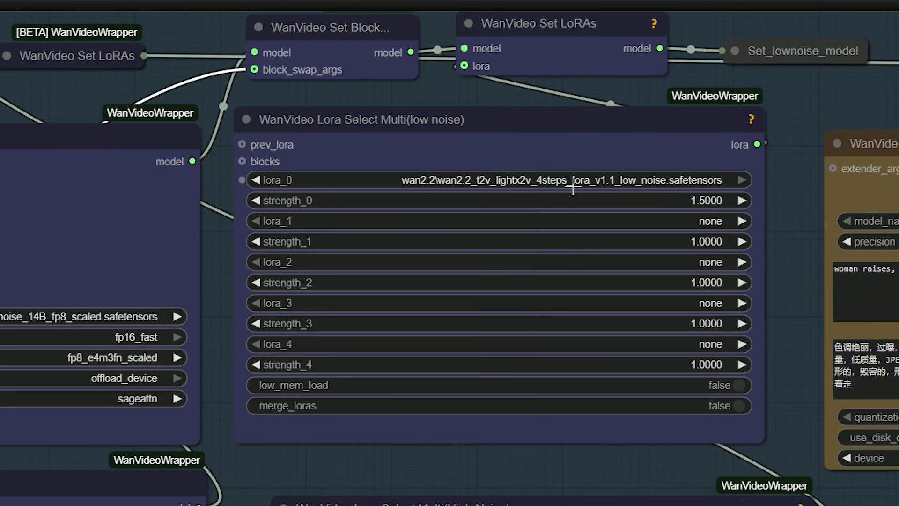
mouse_move(522, 194)
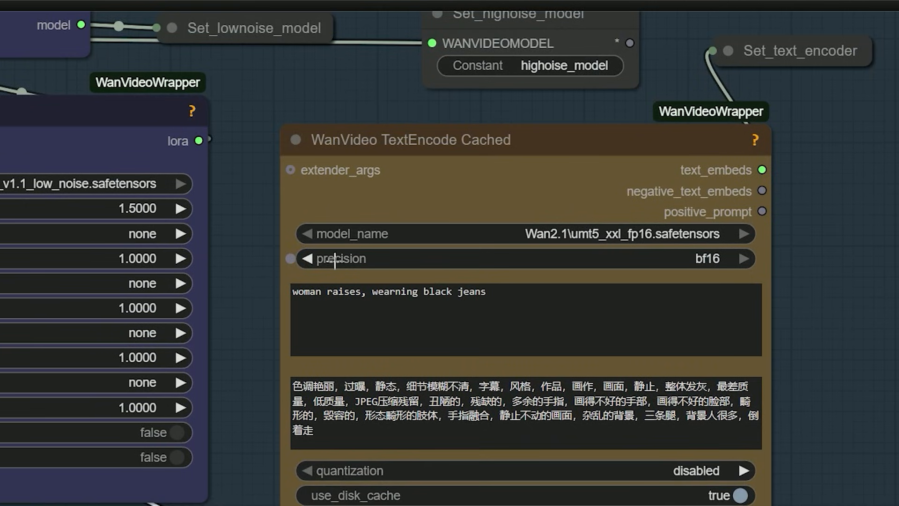
scroll(down, 3)
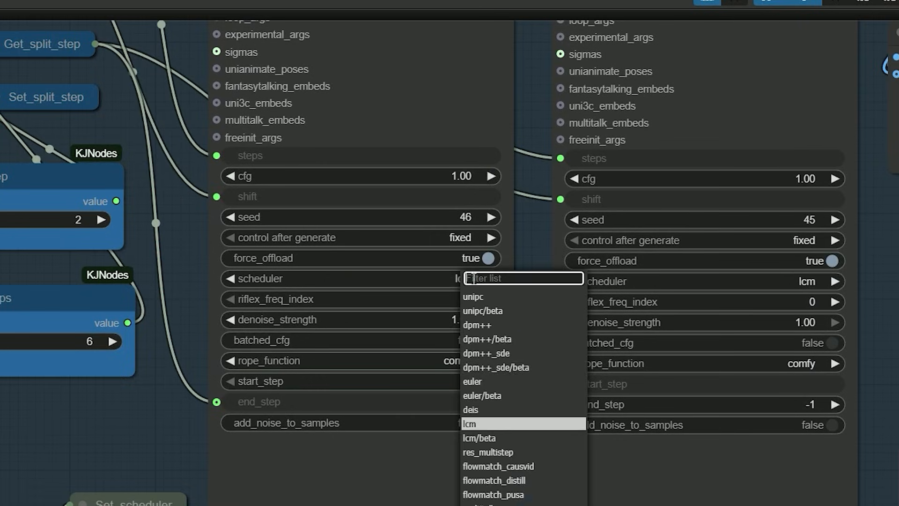
- Set the seed-46 sampler's scheduler to dpm++_sde, leaving seed 45 on lcm
click(485, 353)
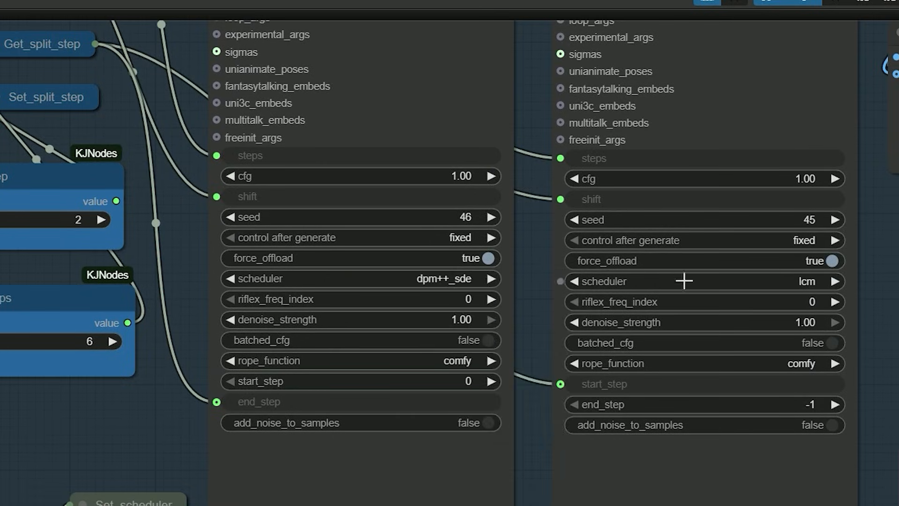
mouse_move(749, 280)
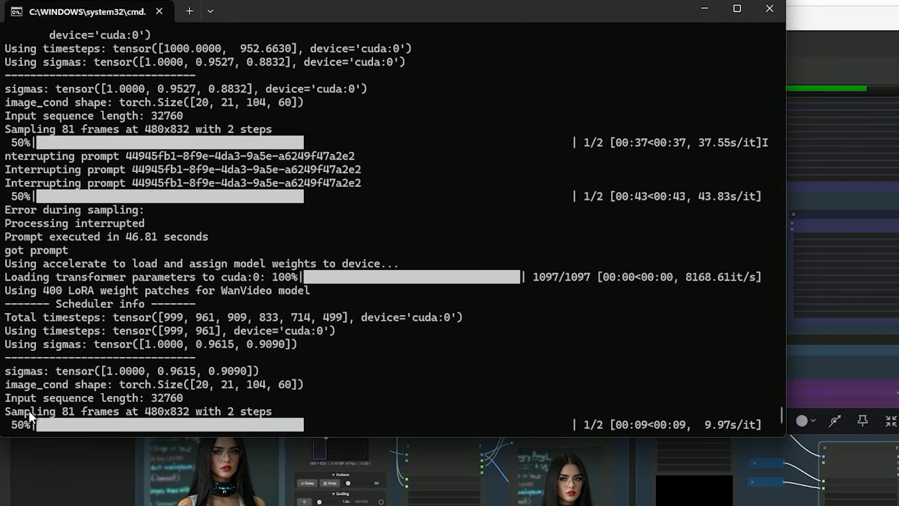
mouse_move(174, 420)
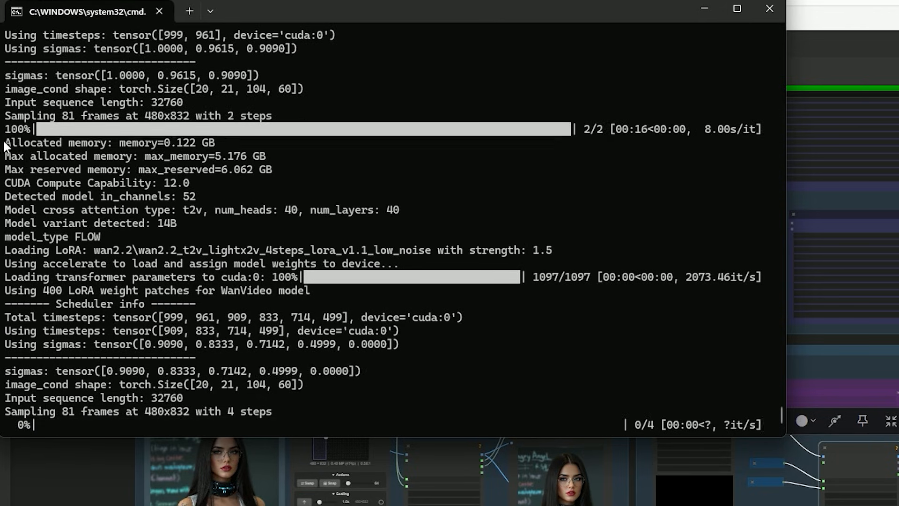
- Watch the console as the 2-step pass completes at about 5.2 GB and the 4-step pass begins
double_click(63, 156)
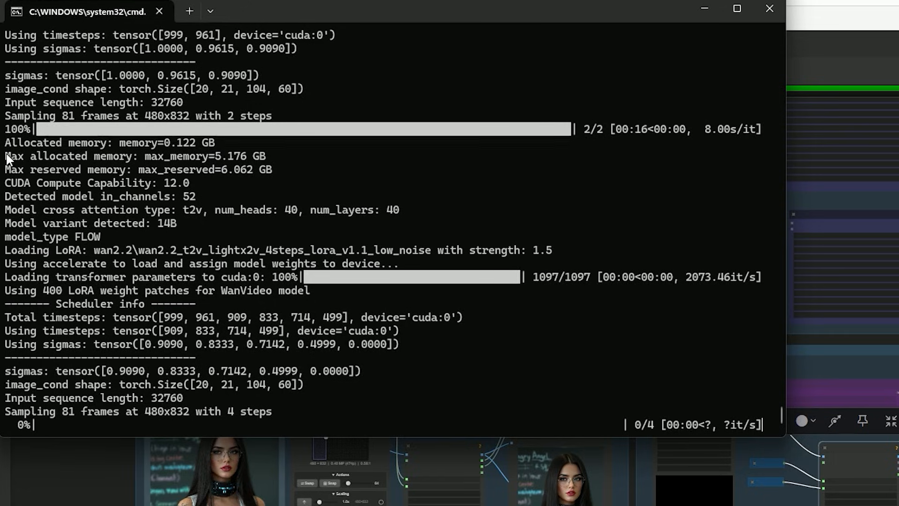
mouse_move(206, 181)
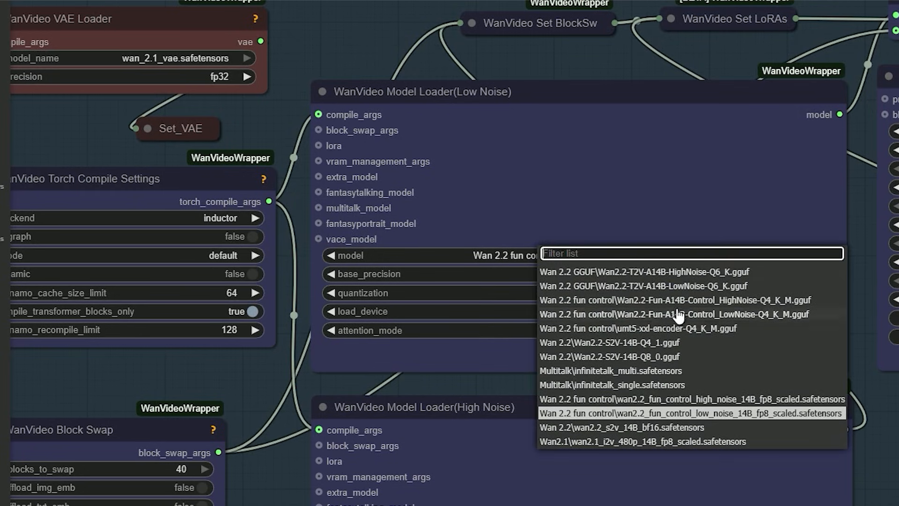
- Switch the Low Noise loader to Wan2.2-Fun-A14B-Control_LowNoise-Q4_K_M.gguf and queue the render
click(676, 314)
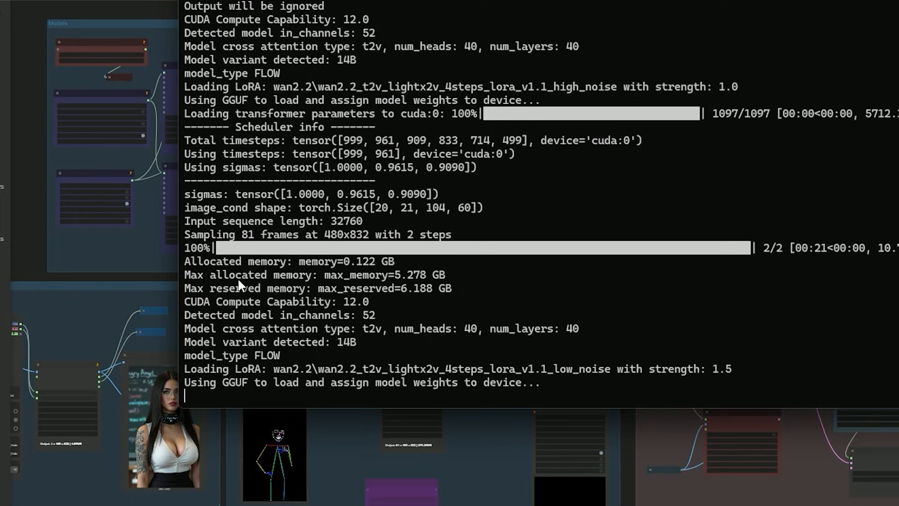
double_click(197, 274)
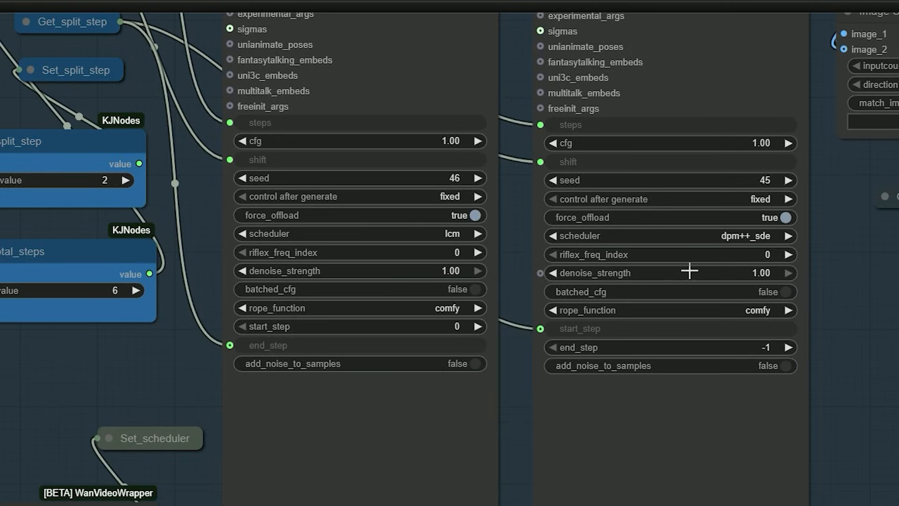
mouse_move(745, 237)
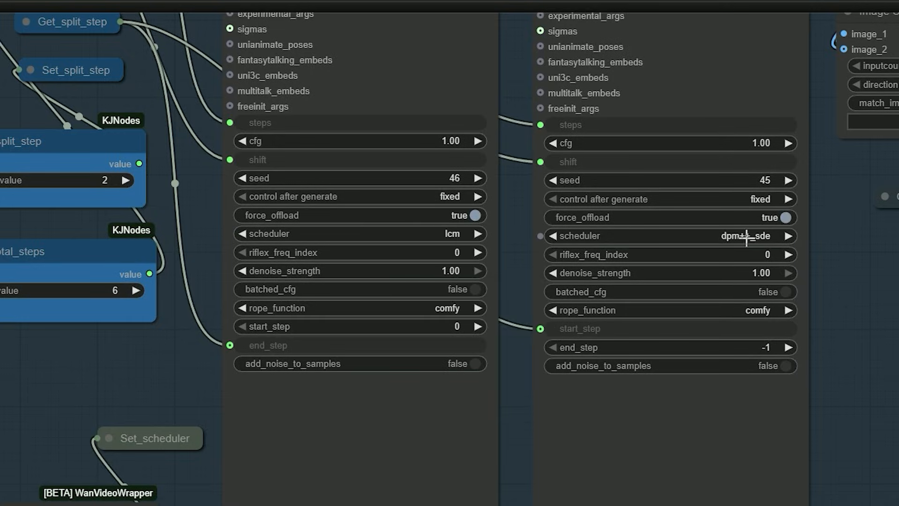
scroll(down, 3)
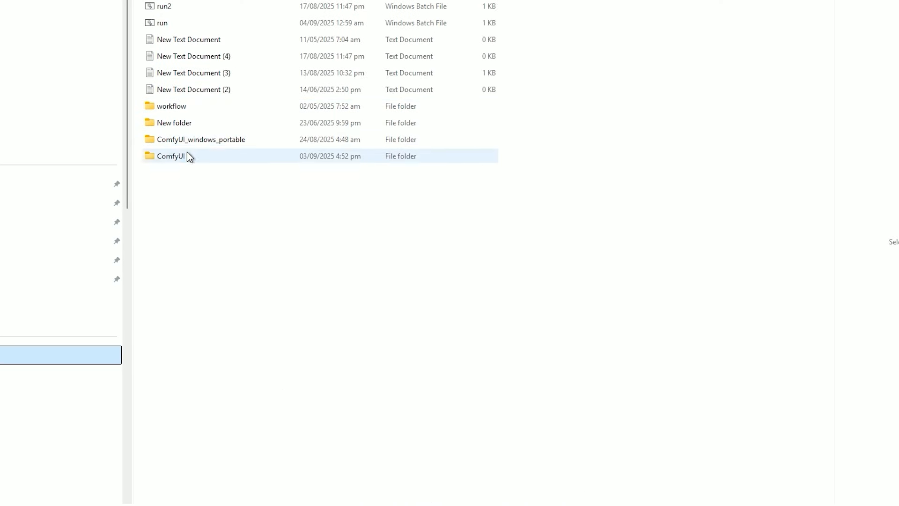
- Browse into the ComfyUI cache folder and scroll through its hash-named subfolders
double_click(170, 155)
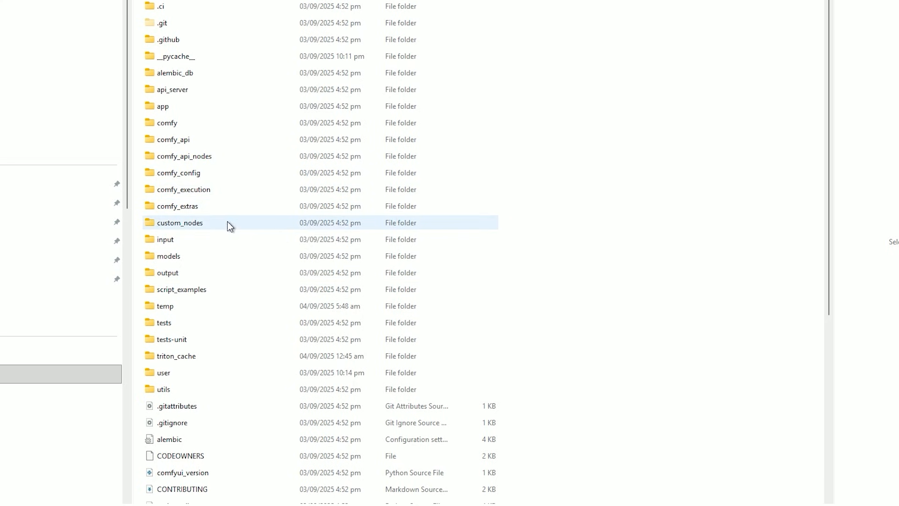
click(176, 355)
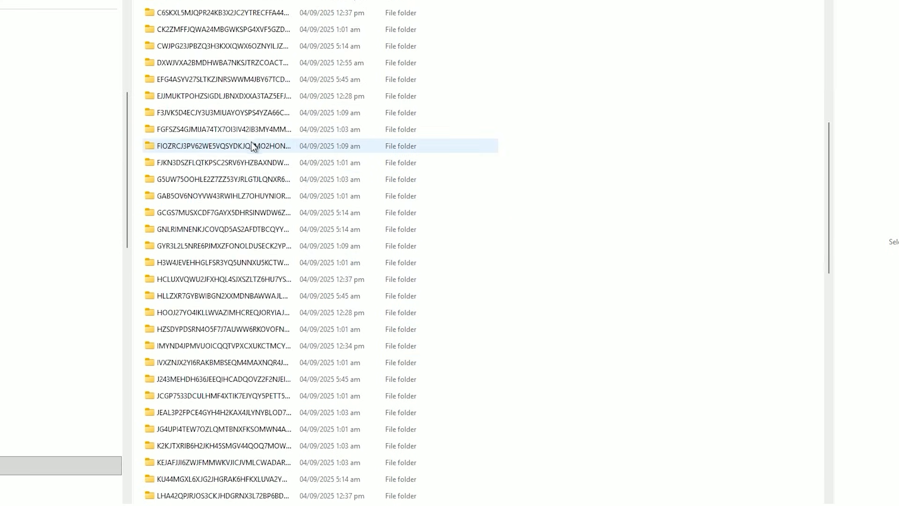
scroll(down, 3)
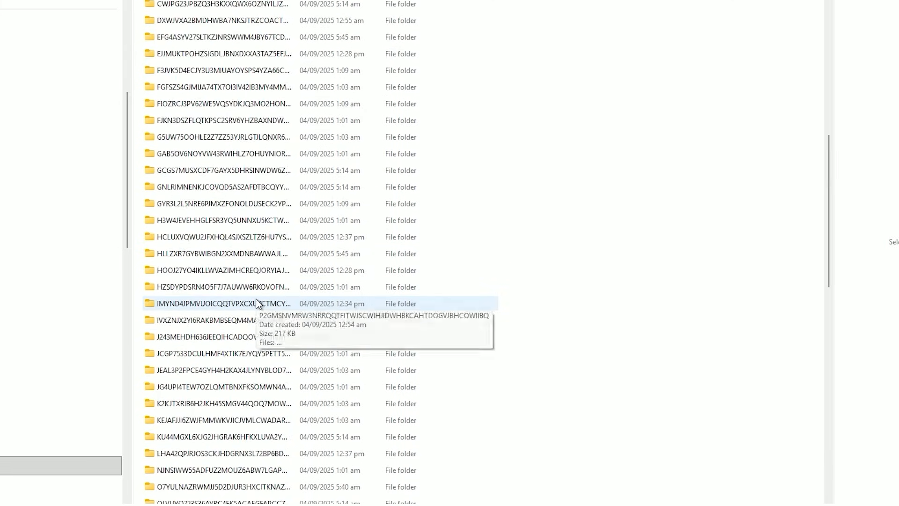
scroll(up, 3)
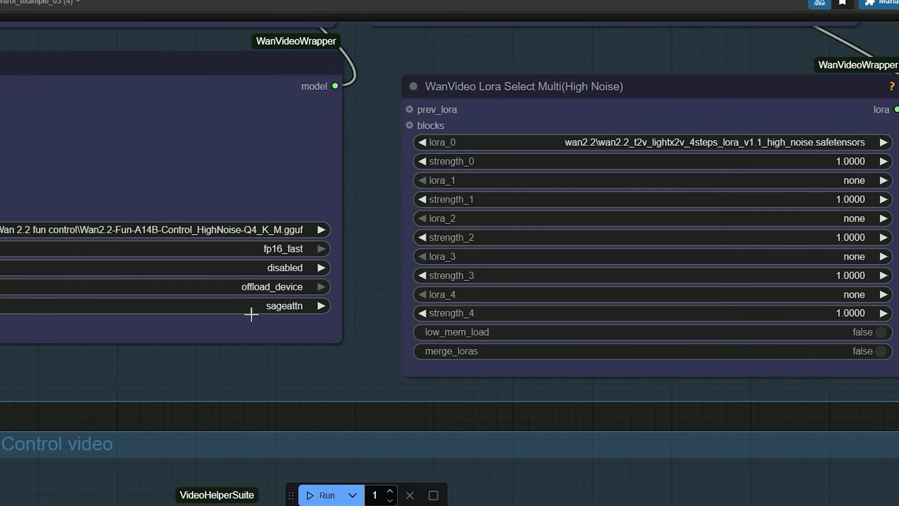
mouse_move(393, 324)
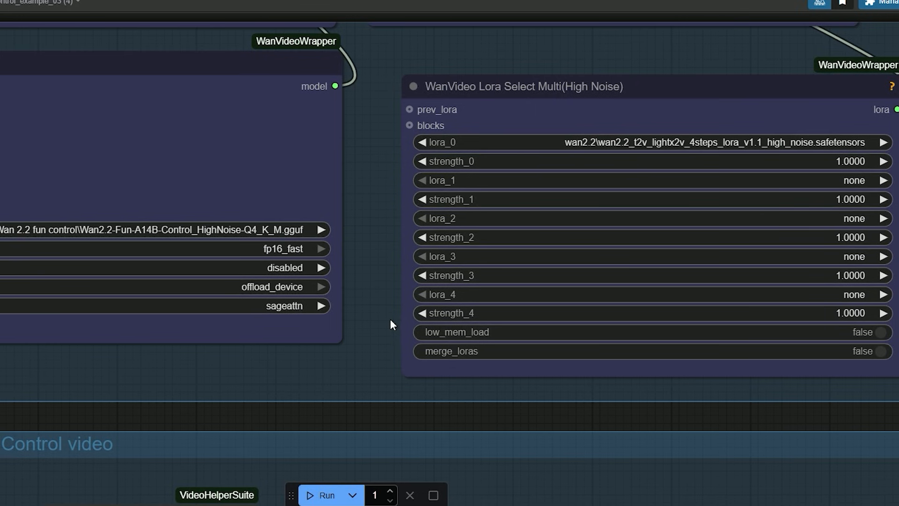